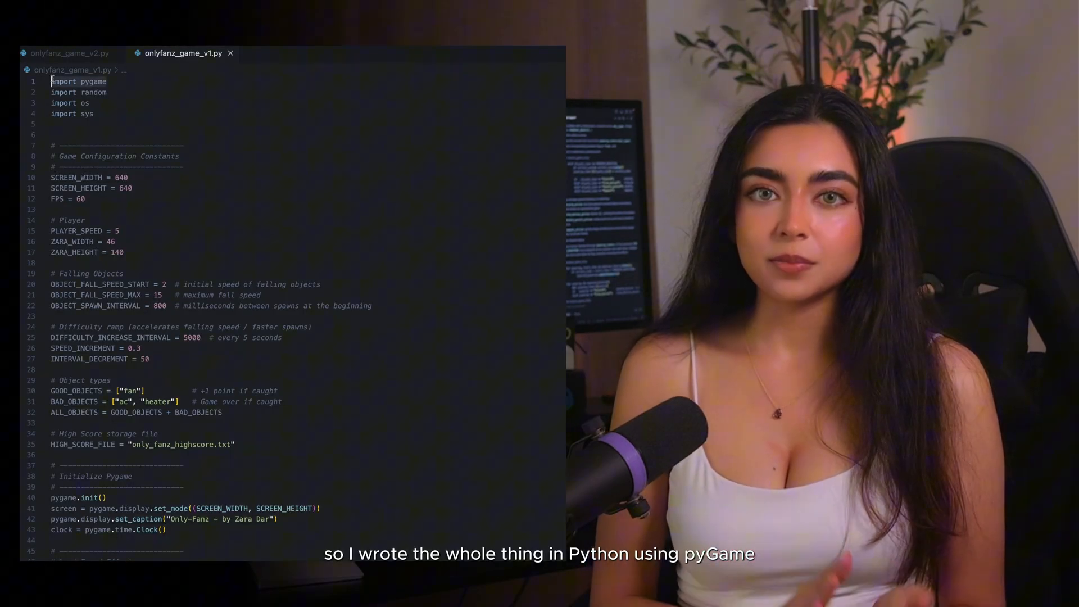
Open ac.png alongside the v1 game code and return to the FallingObject class.
{"action": "double_click", "coordinate": [93, 81]}
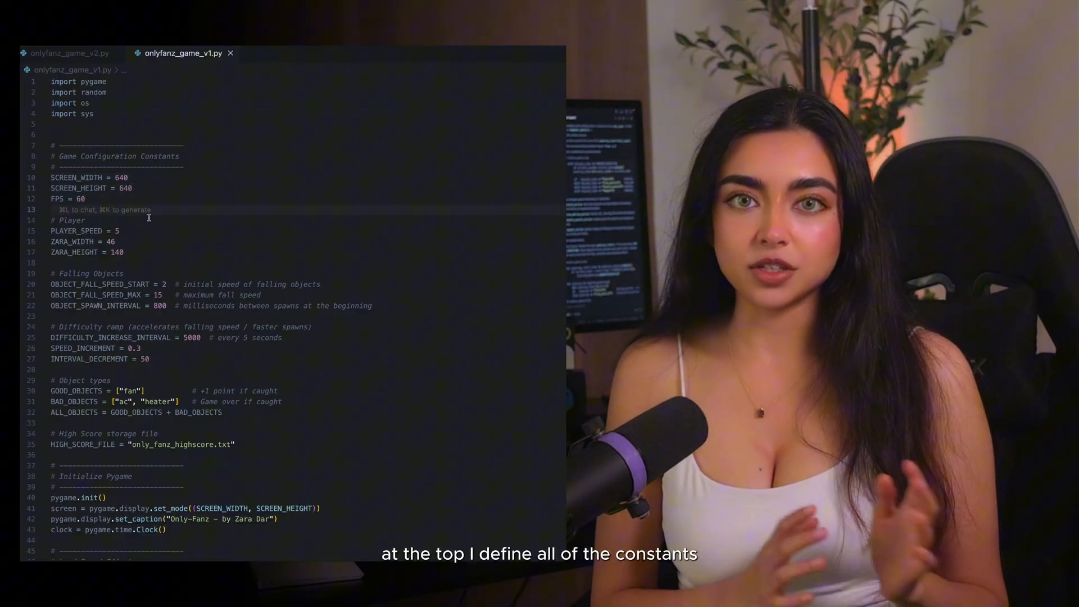
{"action": "left_click_drag", "start_coordinate": [50, 230], "coordinate": [124, 251]}
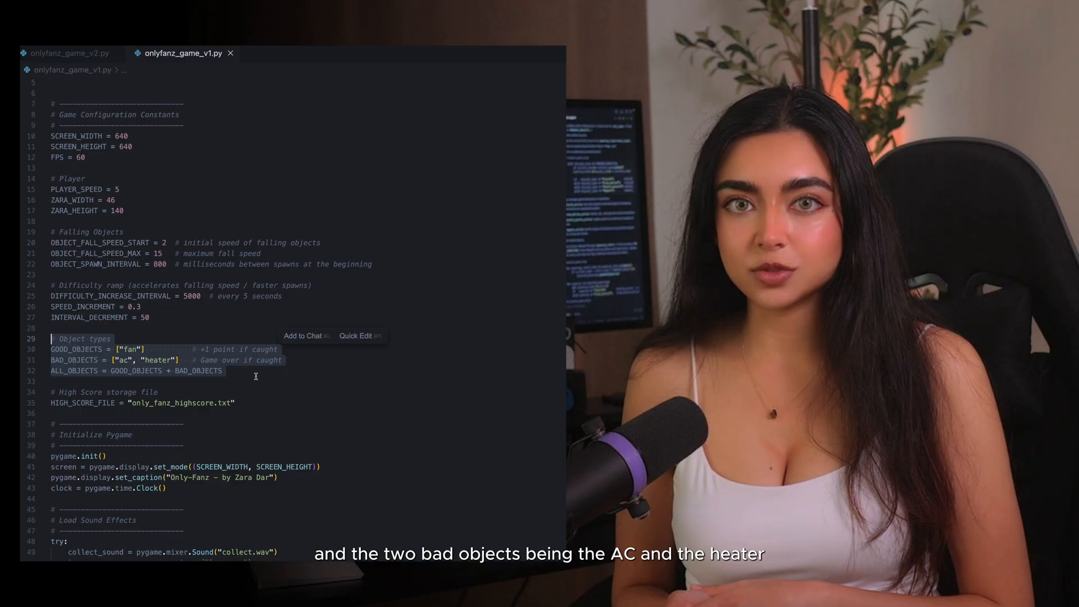
{"action": "scroll", "scroll_direction": "down", "scroll_amount": 3}
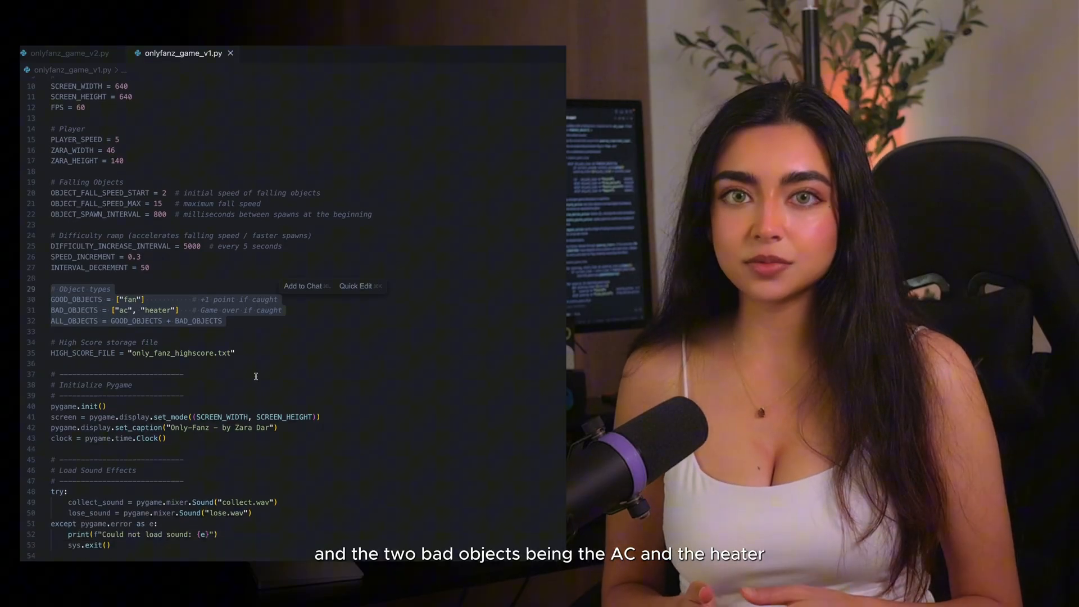
{"action": "scroll", "scroll_direction": "down", "scroll_amount": 3}
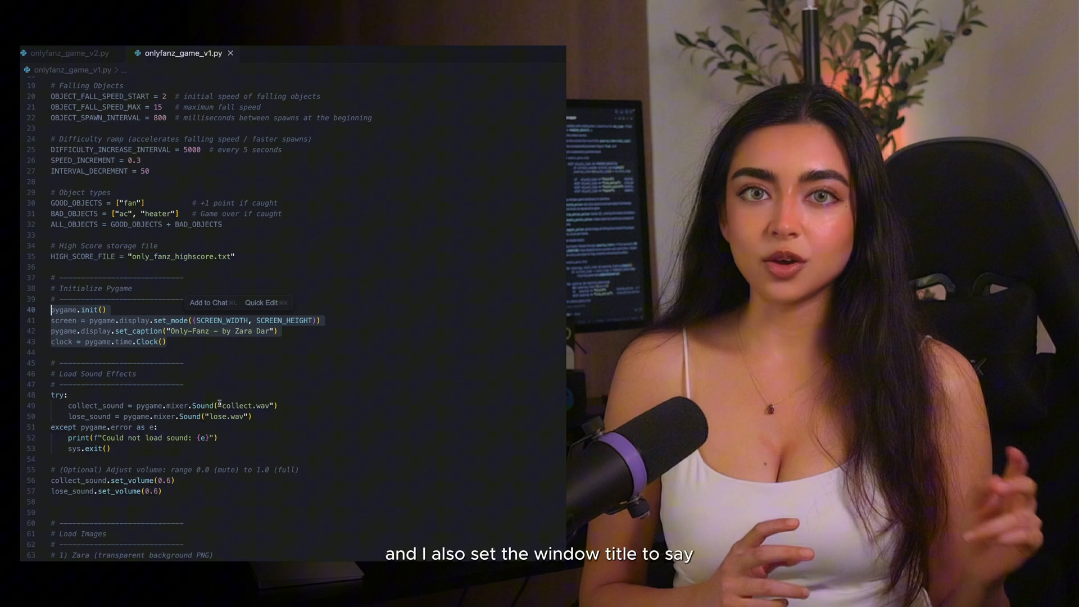
Scroll past the collision check into main_game's setup and game loop.
{"action": "scroll", "scroll_direction": "down", "scroll_amount": 3}
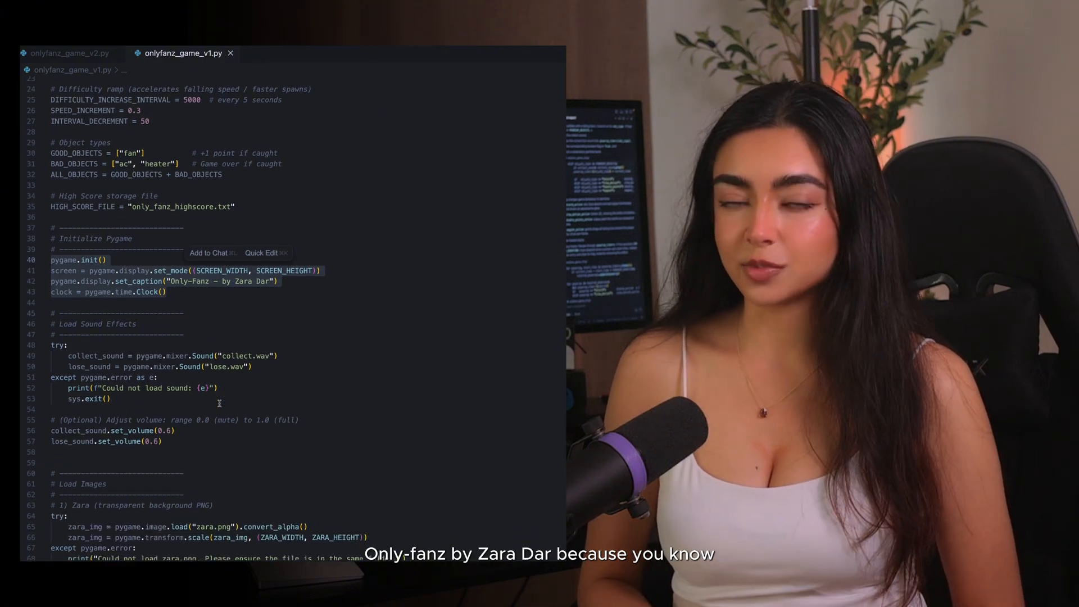
{"action": "scroll", "scroll_direction": "down", "scroll_amount": 3}
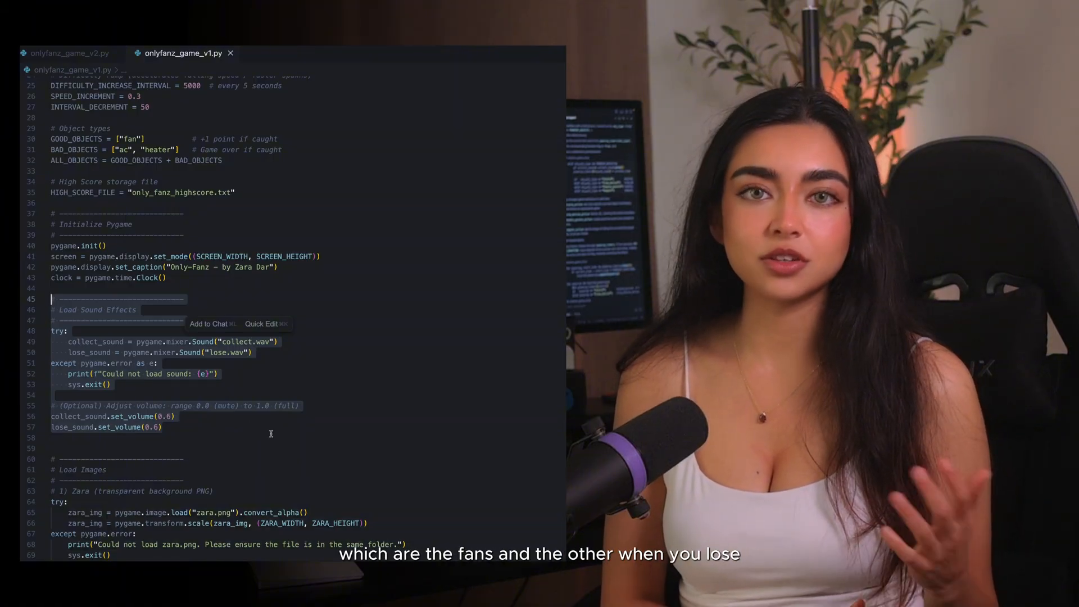
{"action": "scroll", "scroll_direction": "down", "scroll_amount": 3}
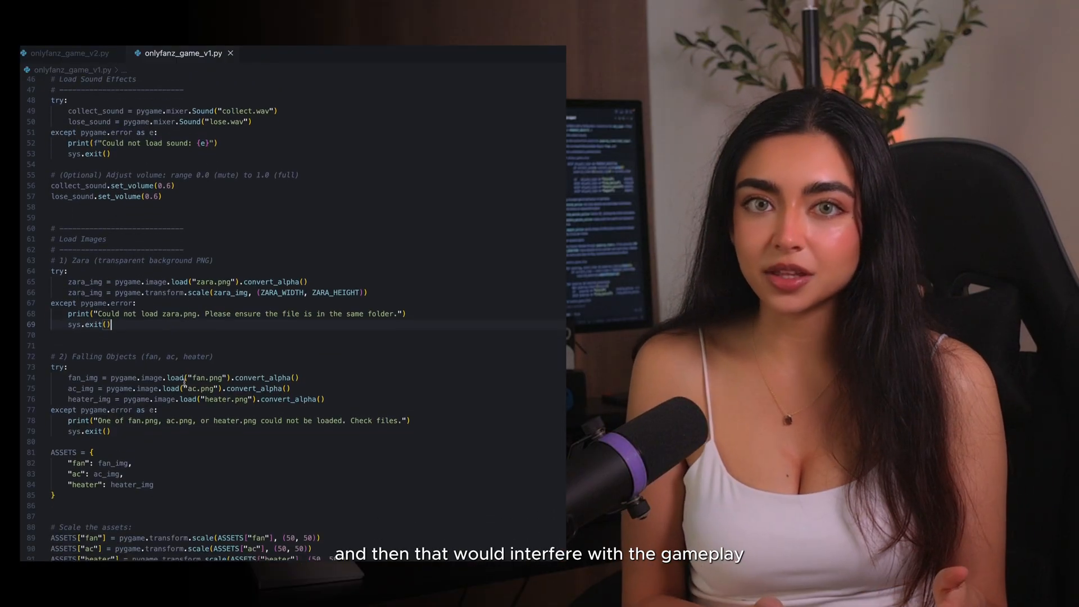
{"action": "scroll", "scroll_direction": "down", "scroll_amount": 3}
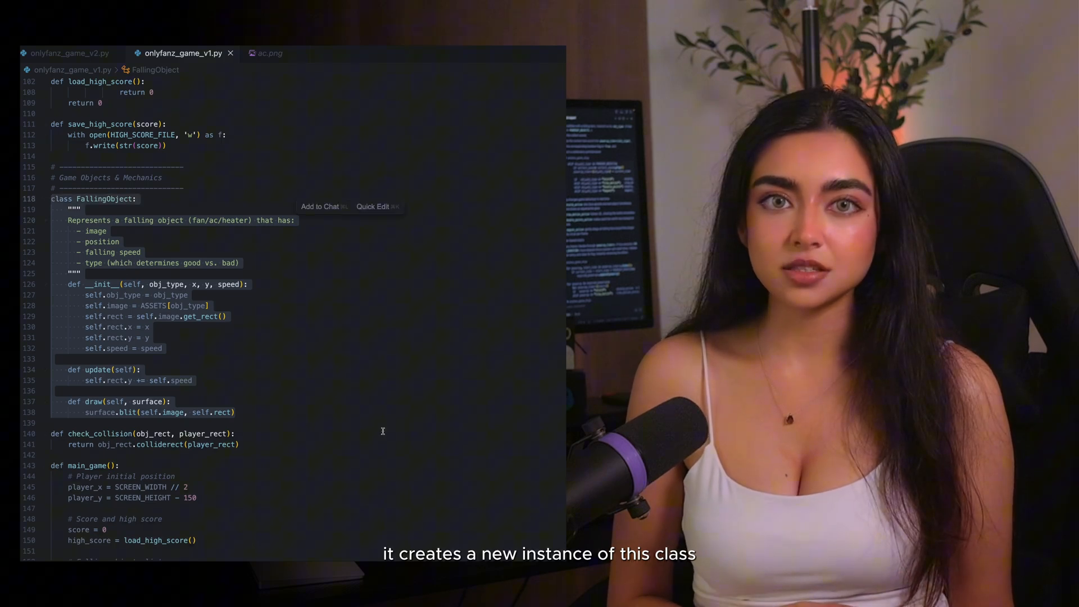
{"action": "scroll", "scroll_direction": "down", "scroll_amount": 3}
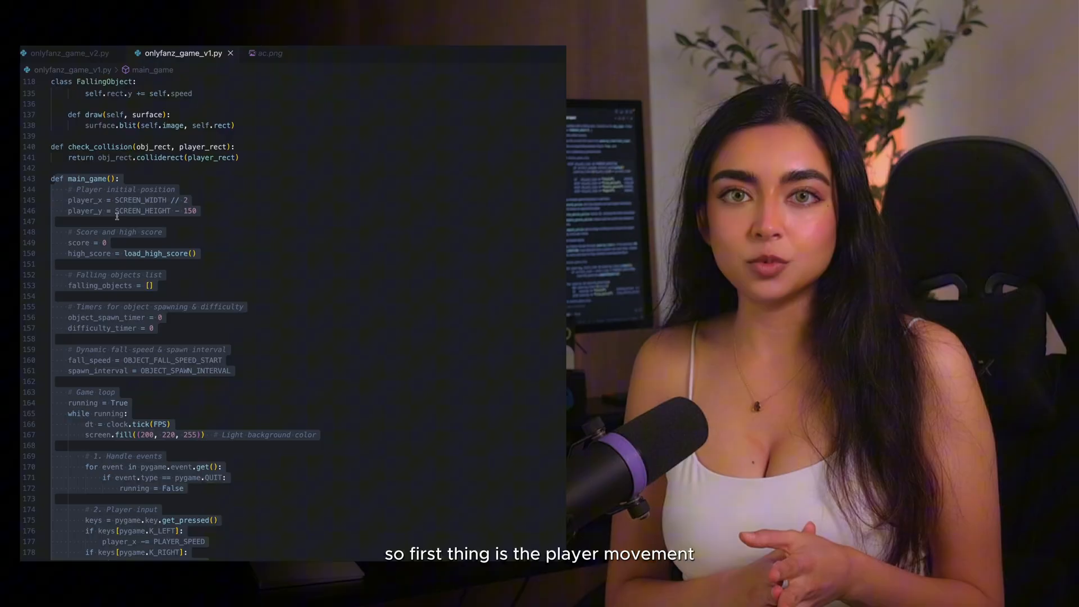
{"action": "scroll", "scroll_direction": "down", "scroll_amount": 3}
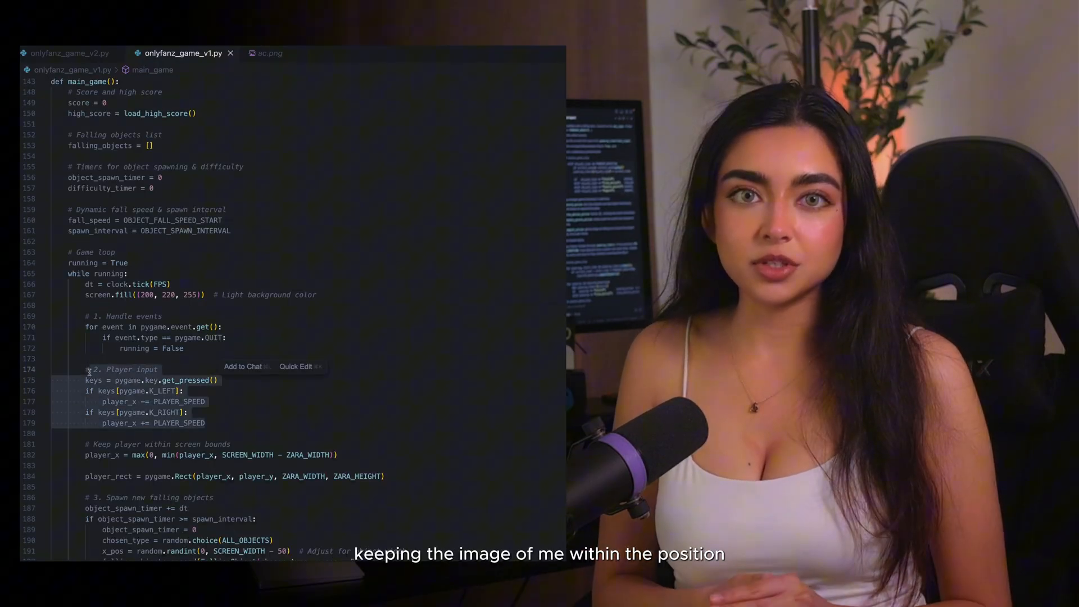
{"action": "scroll", "scroll_direction": "down", "scroll_amount": 3}
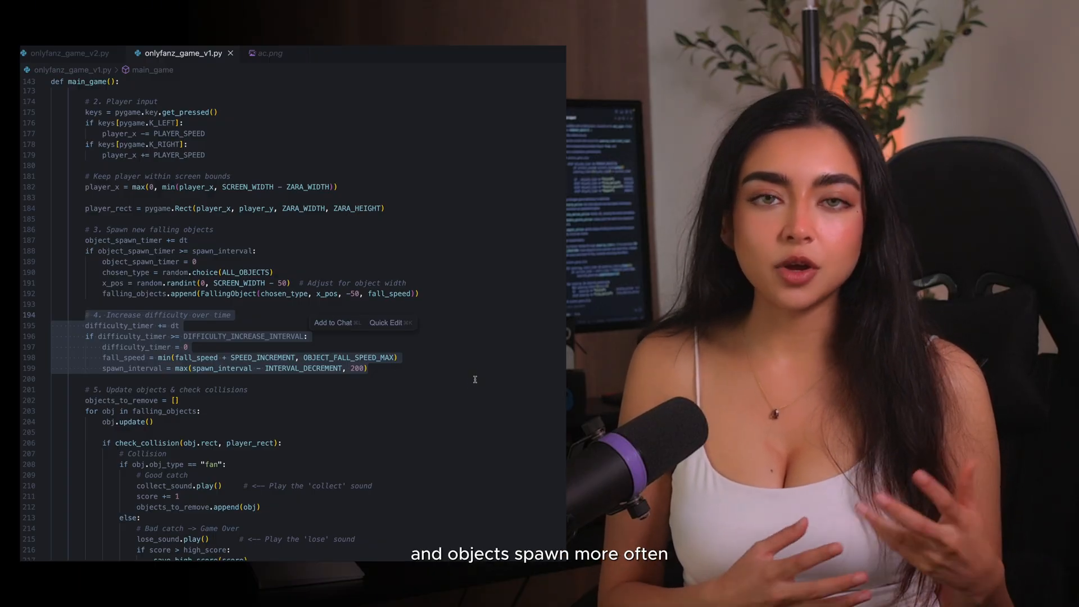
{"action": "scroll", "scroll_direction": "down", "scroll_amount": 3}
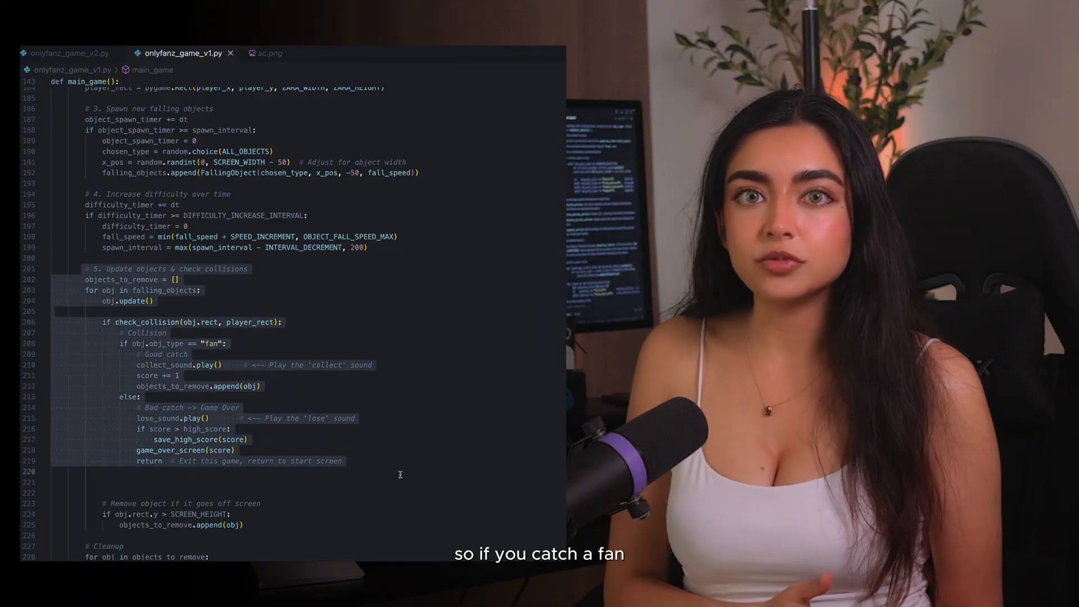
{"action": "scroll", "scroll_direction": "down", "scroll_amount": 3}
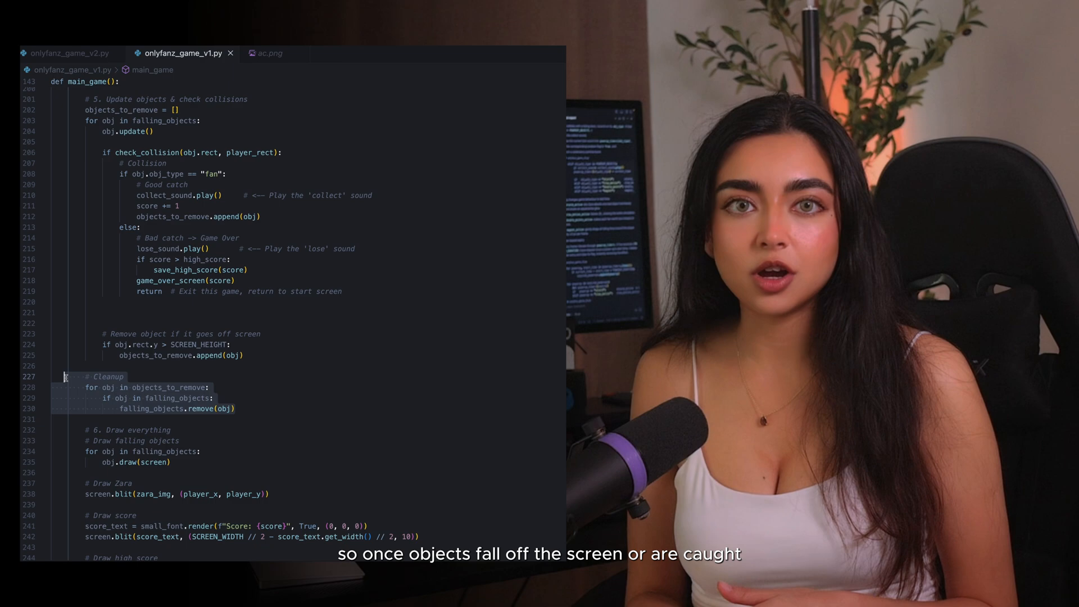
{"action": "scroll", "scroll_direction": "down", "scroll_amount": 3}
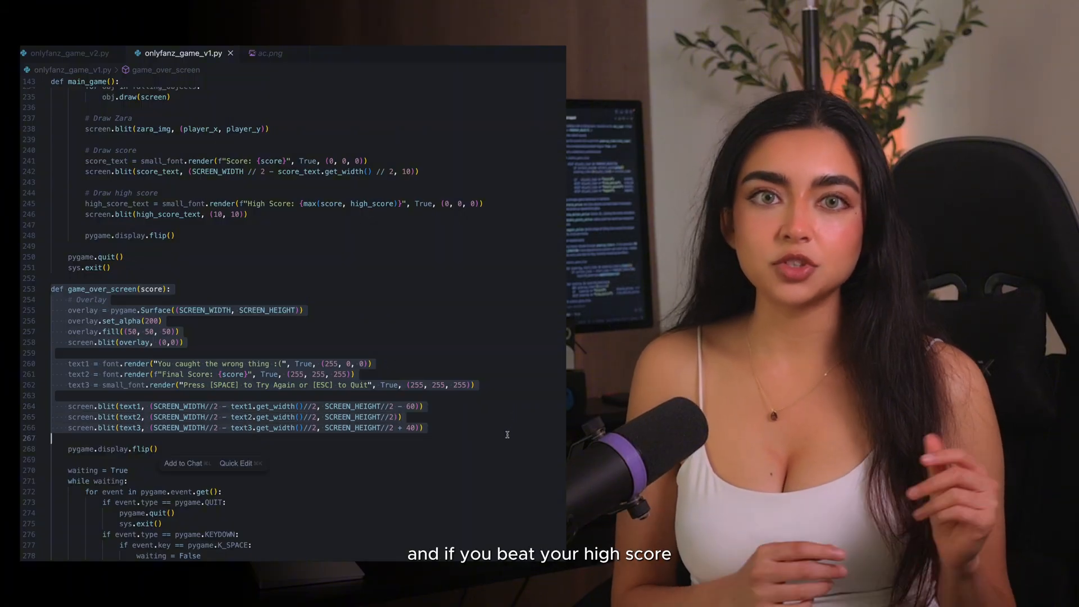
{"action": "scroll", "scroll_direction": "down", "scroll_amount": 3}
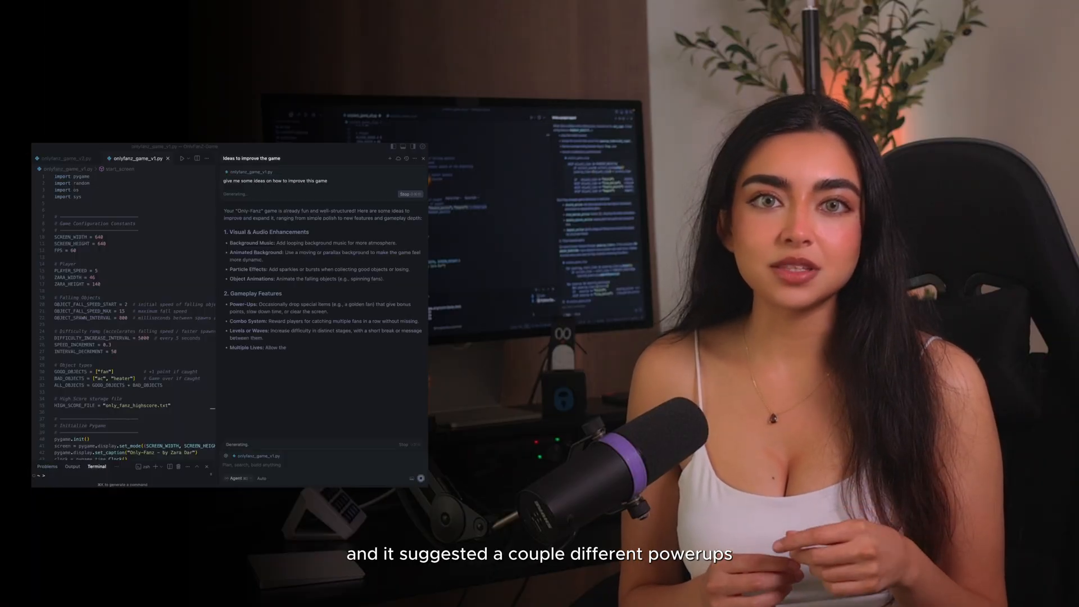
Scroll through the assistant's list of enhancement ideas including power-ups.
{"action": "scroll", "scroll_direction": "down", "scroll_amount": 3}
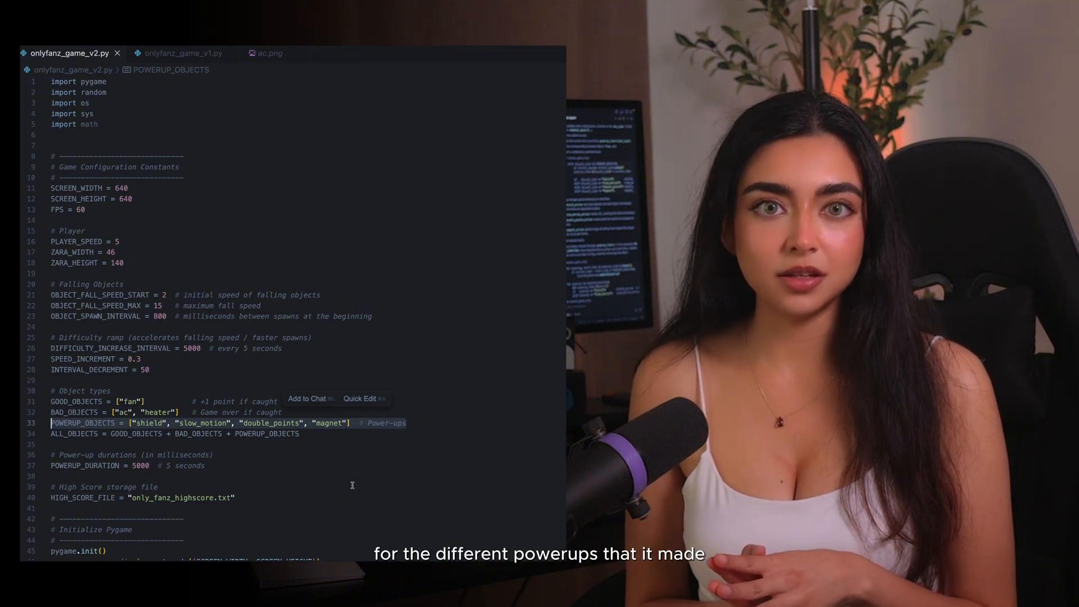
Scroll the v2 code down to the POWERUP_OBJECTS constants and their durations.
{"action": "scroll", "scroll_direction": "down", "scroll_amount": 3}
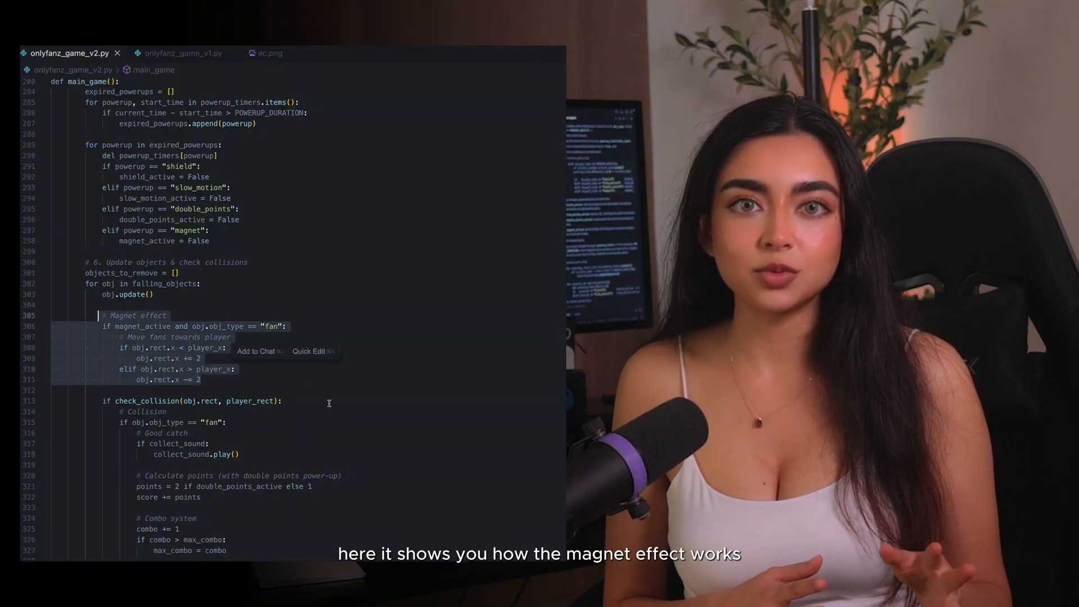
{"action": "scroll", "scroll_direction": "down", "scroll_amount": 3}
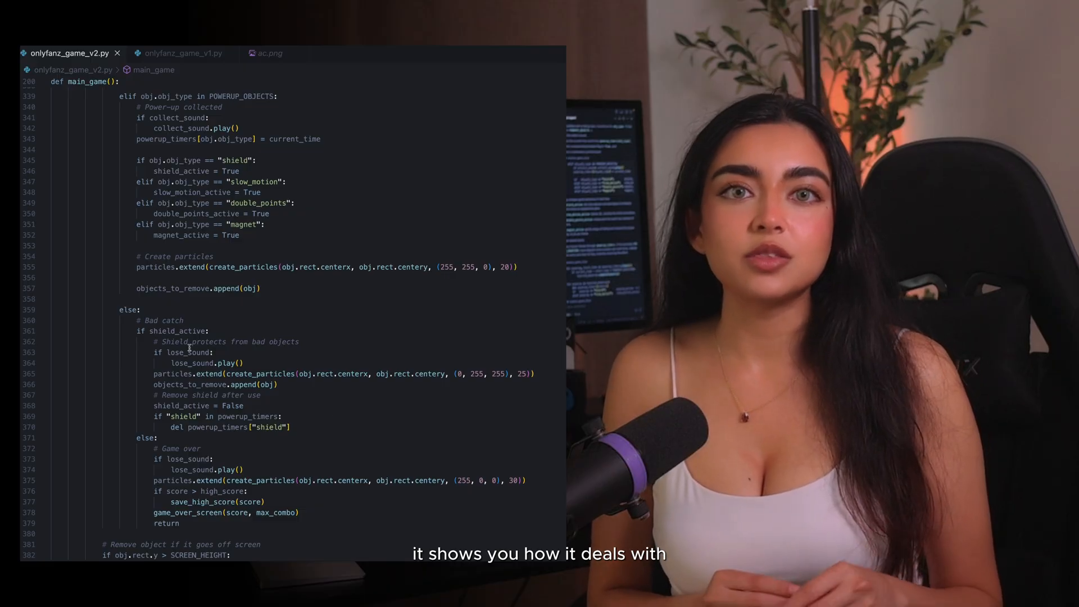
{"action": "left_click_drag", "start_coordinate": [137, 330], "coordinate": [293, 427]}
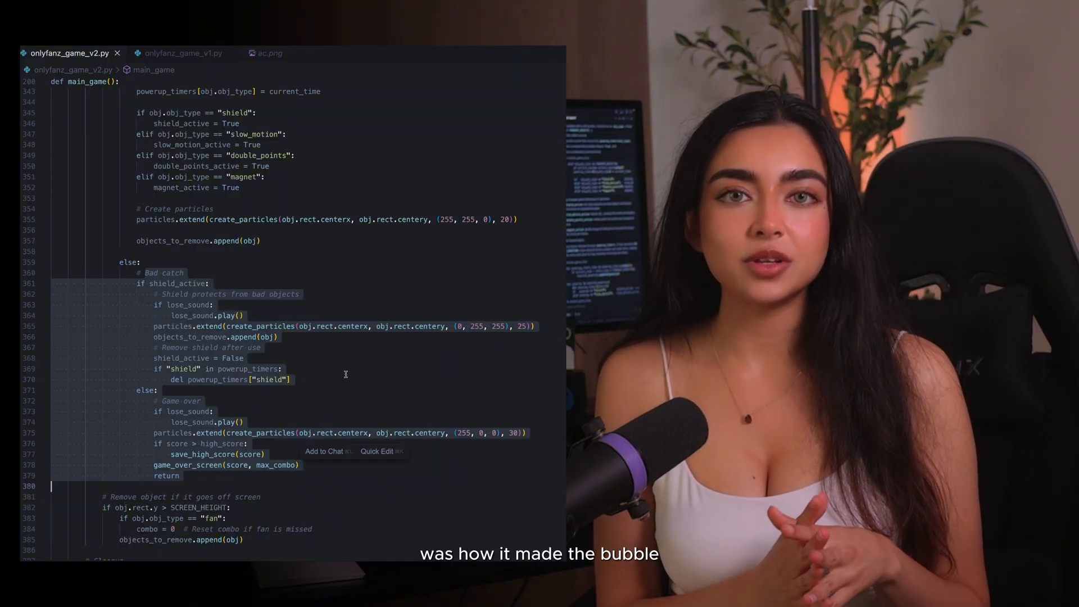
{"action": "scroll", "scroll_direction": "down", "scroll_amount": 3}
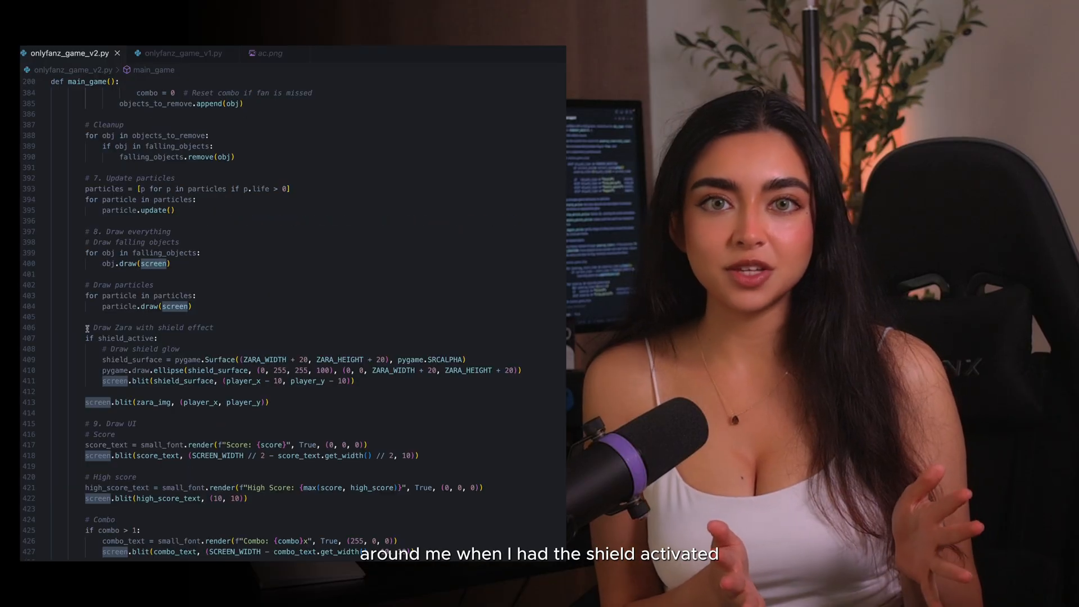